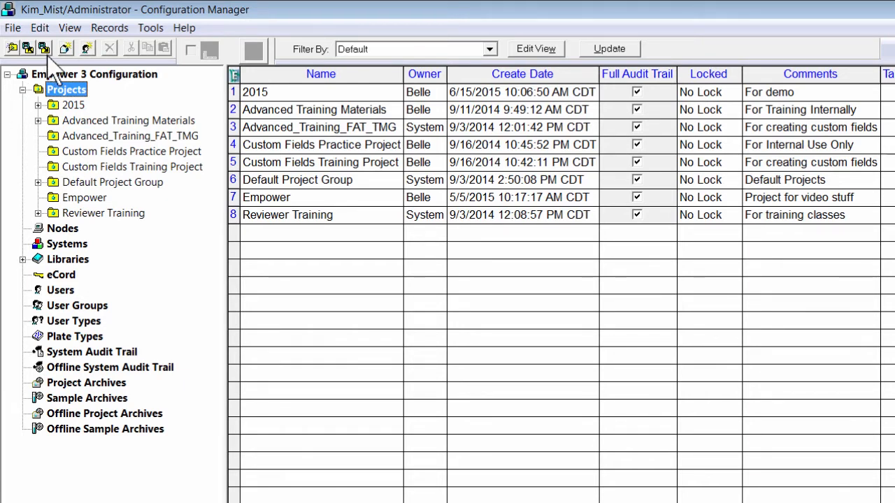
Step: Bring up the System Policies window from the View menu
{"action": "left_click", "coordinate": [70, 28]}
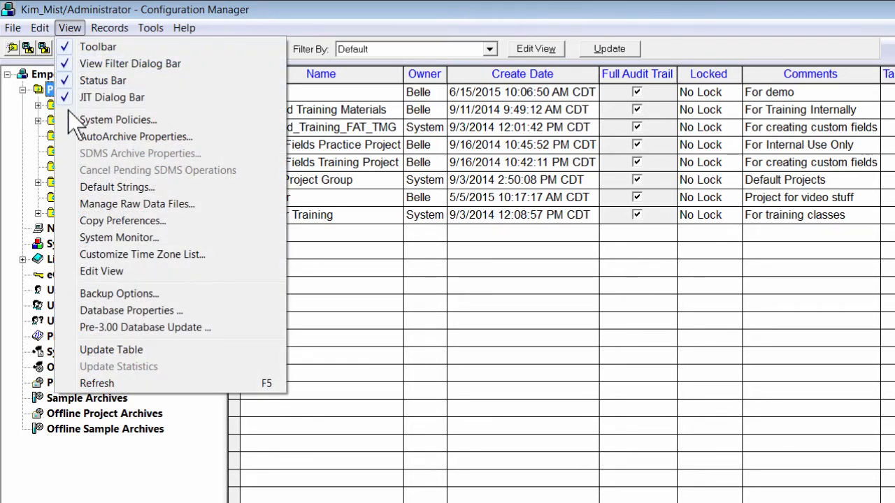
{"action": "mouse_move", "coordinate": [118, 120]}
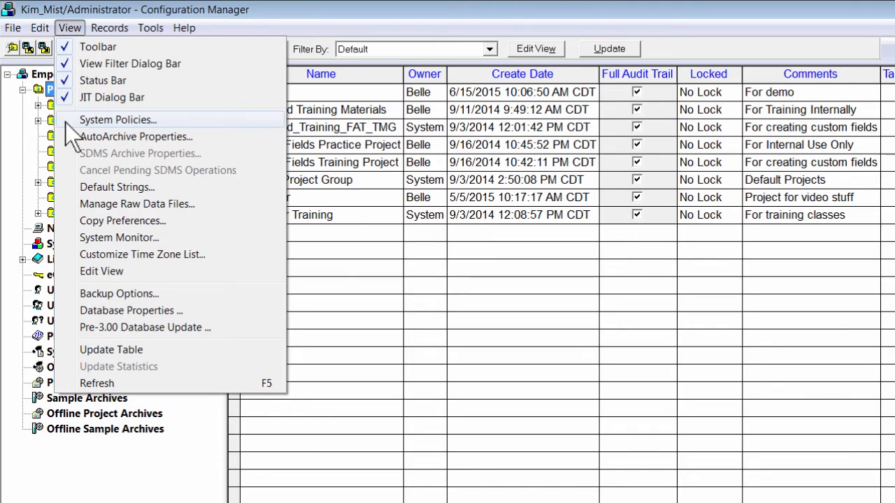
{"action": "left_click", "coordinate": [118, 120]}
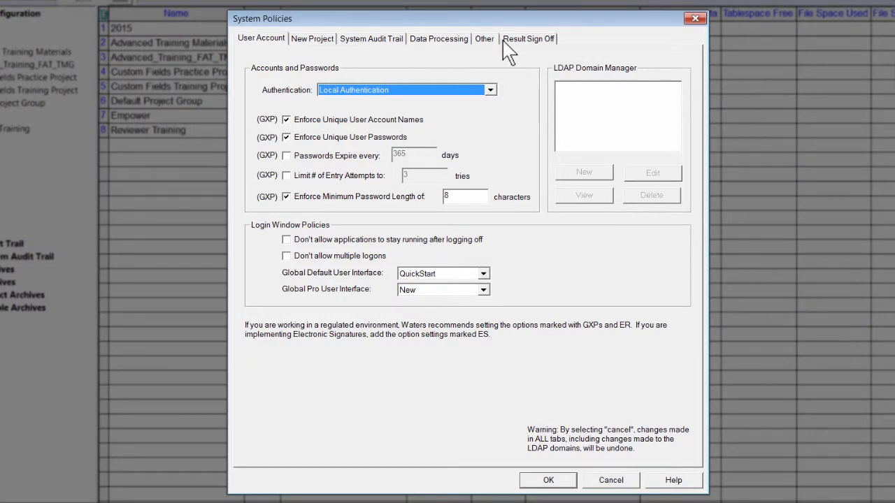
Step: Enable the 10-minute Sign Off Inactivity Delay under Result Sign Off and save the policies
{"action": "left_click", "coordinate": [529, 37]}
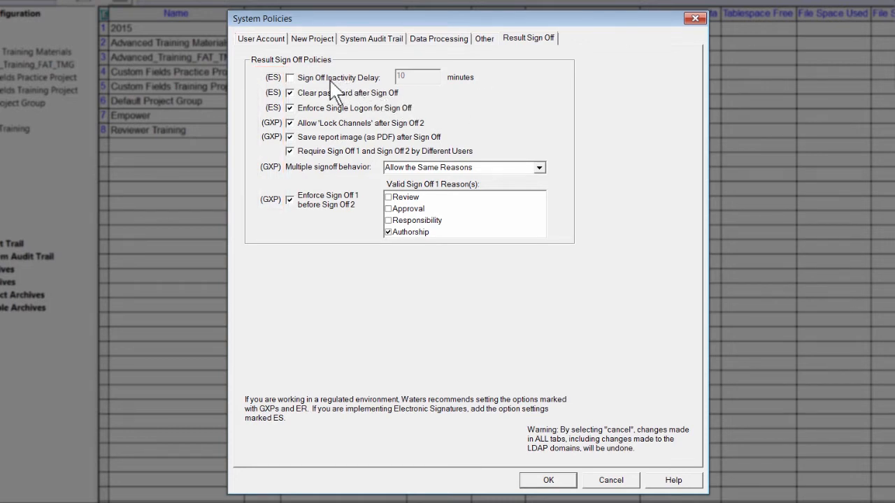
{"action": "left_click", "coordinate": [289, 77]}
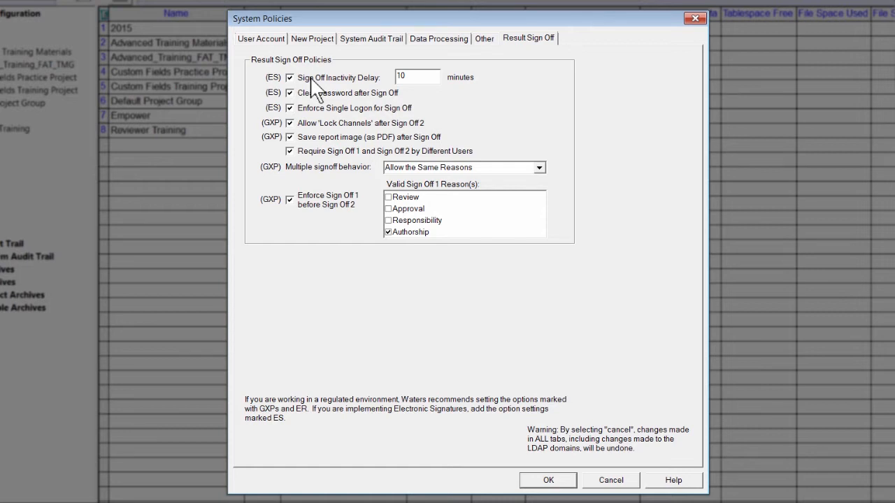
{"action": "mouse_move", "coordinate": [434, 140]}
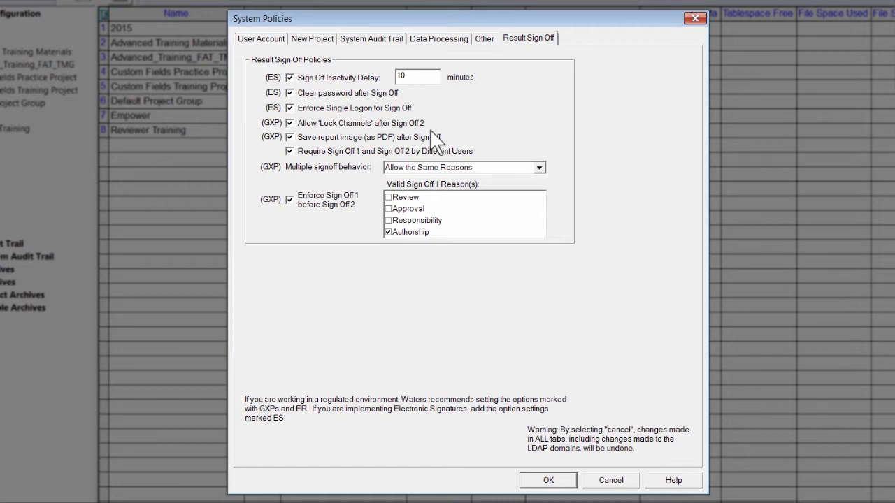
{"action": "mouse_move", "coordinate": [669, 486]}
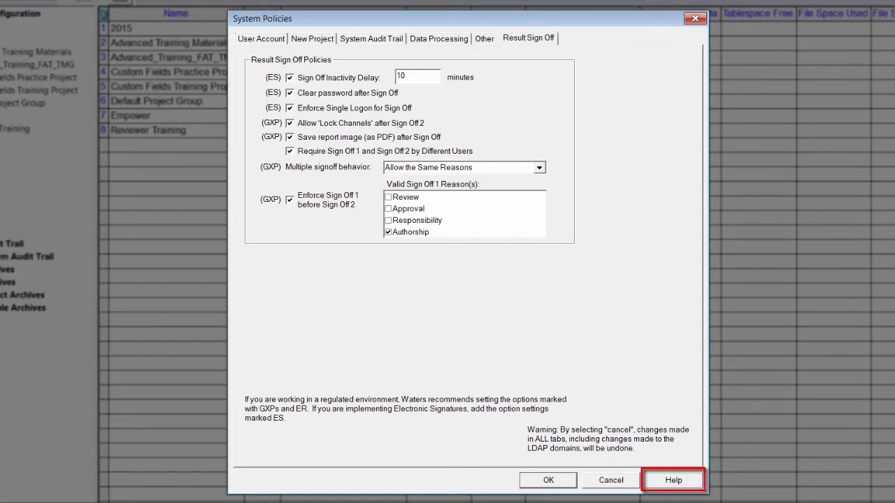
{"action": "mouse_move", "coordinate": [548, 479]}
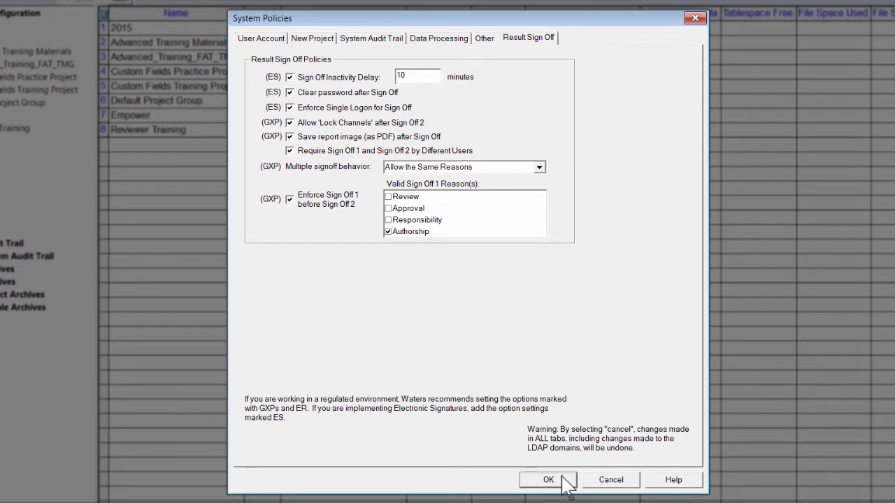
{"action": "left_click", "coordinate": [549, 480]}
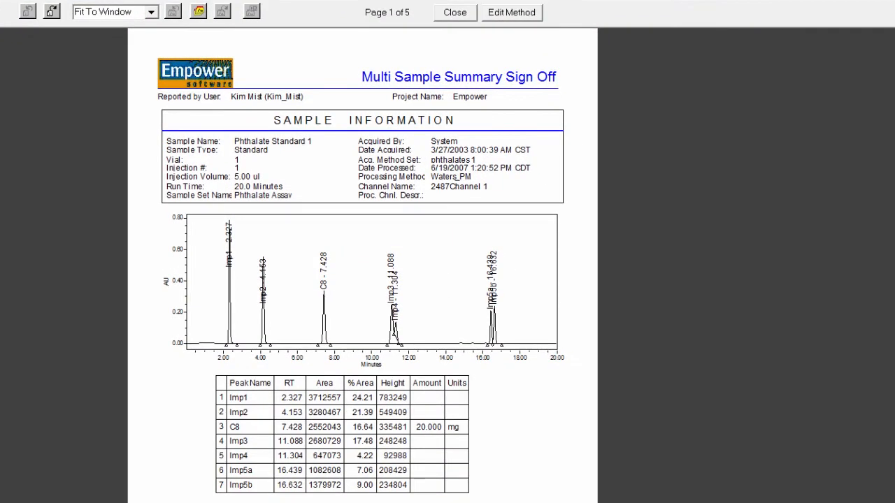
{"action": "mouse_move", "coordinate": [543, 25]}
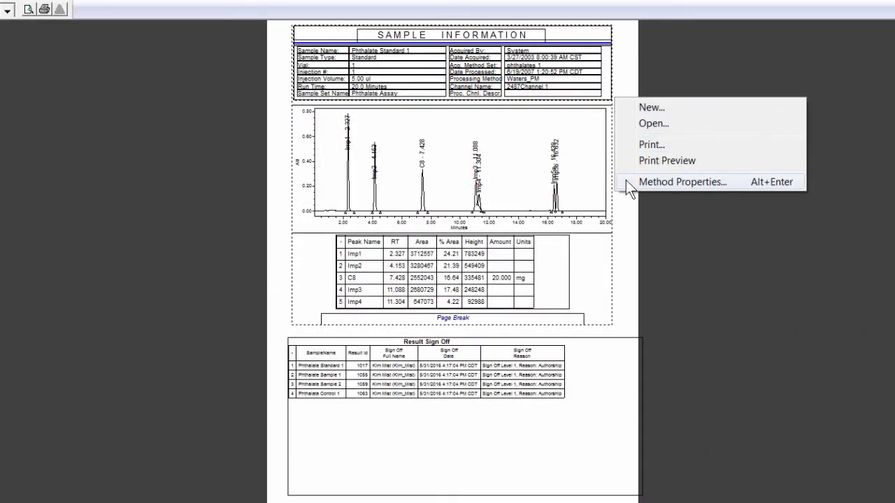
Step: In Method Properties, allow this report method to be used in Sign Off and accept
{"action": "left_click", "coordinate": [682, 182]}
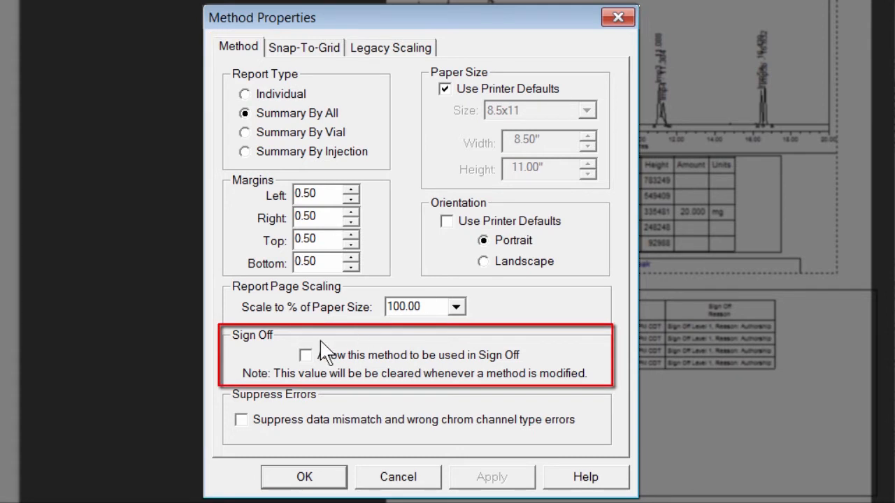
{"action": "left_click", "coordinate": [305, 355]}
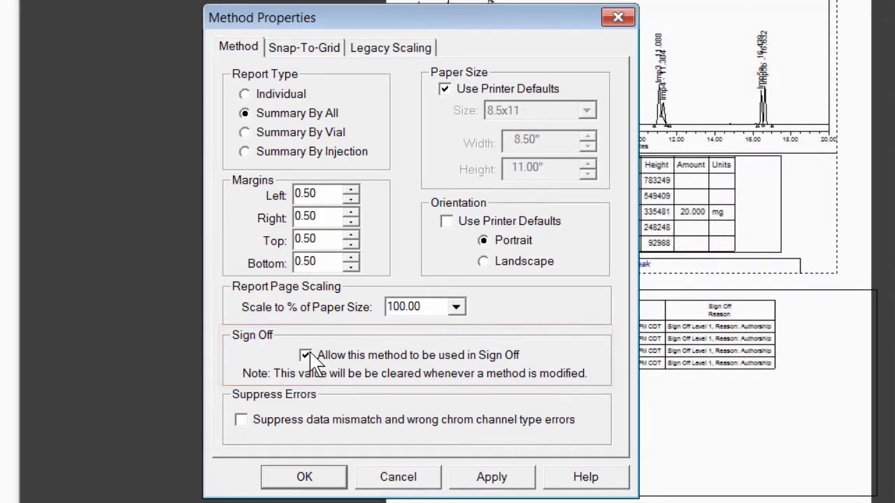
{"action": "left_click", "coordinate": [303, 477]}
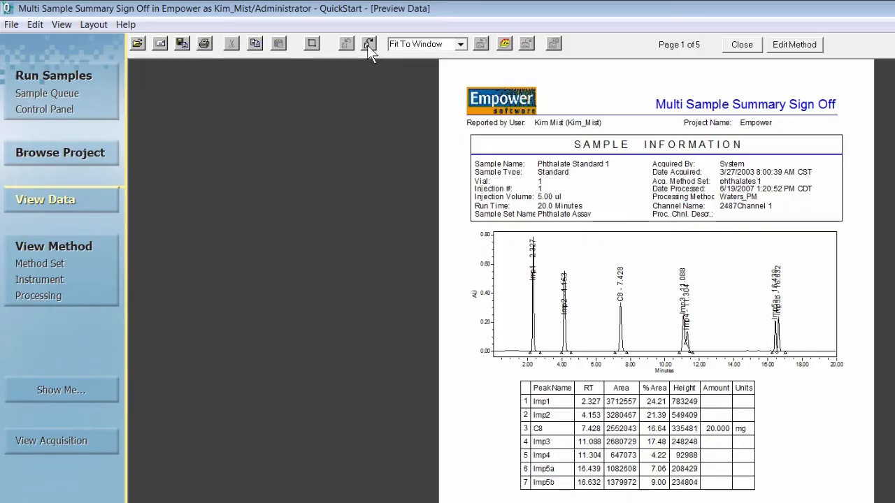
{"action": "mouse_move", "coordinate": [369, 43]}
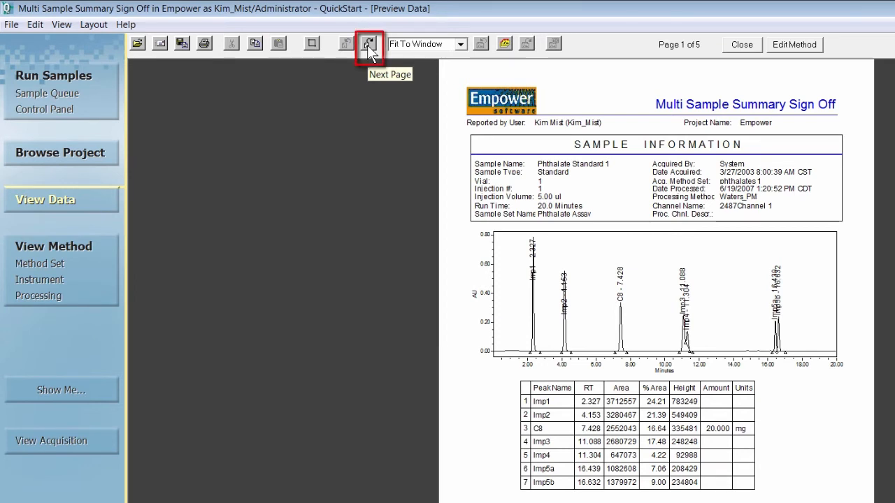
Step: Page forward to page 5 of 5, showing the empty Result Sign Off table
{"action": "left_click", "coordinate": [369, 43]}
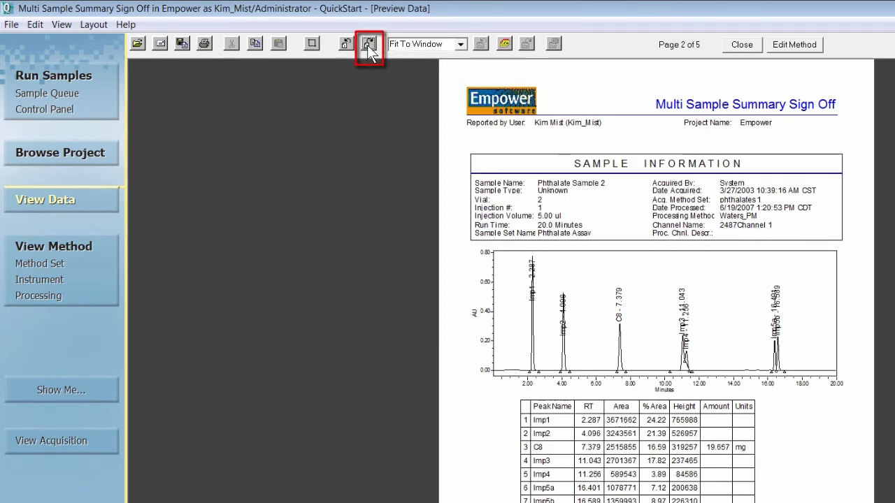
{"action": "left_click", "coordinate": [369, 44]}
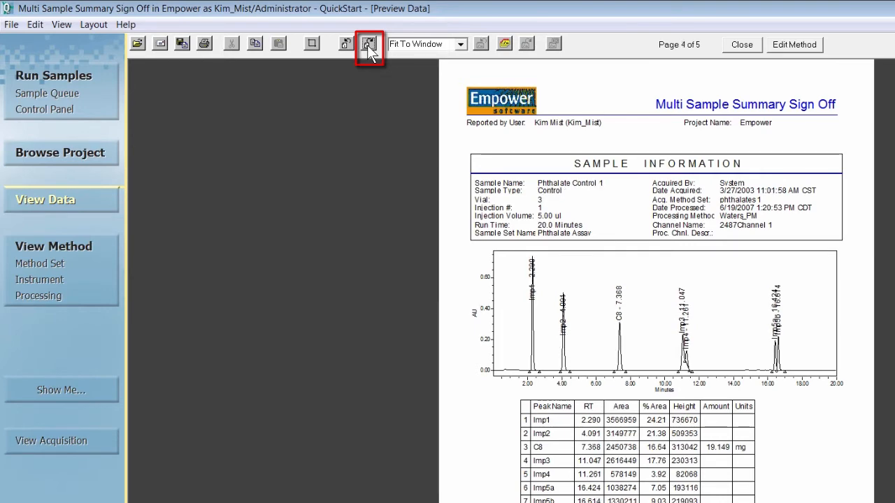
{"action": "left_click", "coordinate": [369, 43]}
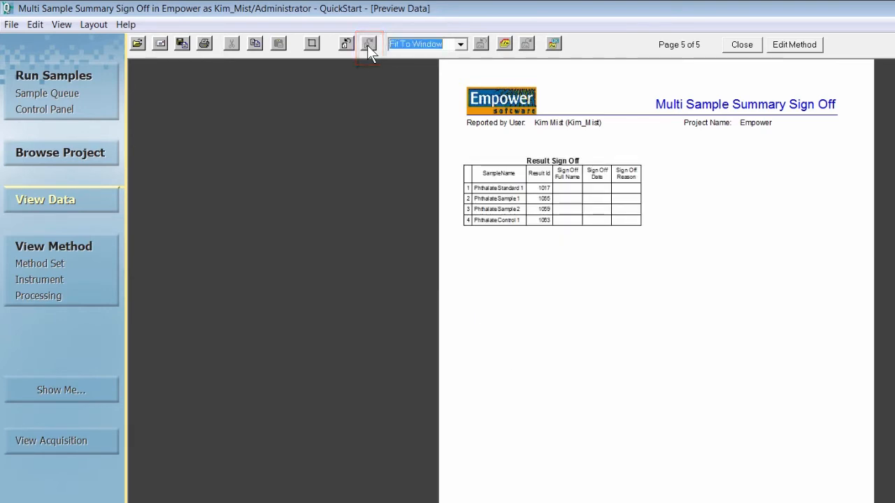
{"action": "mouse_move", "coordinate": [554, 43]}
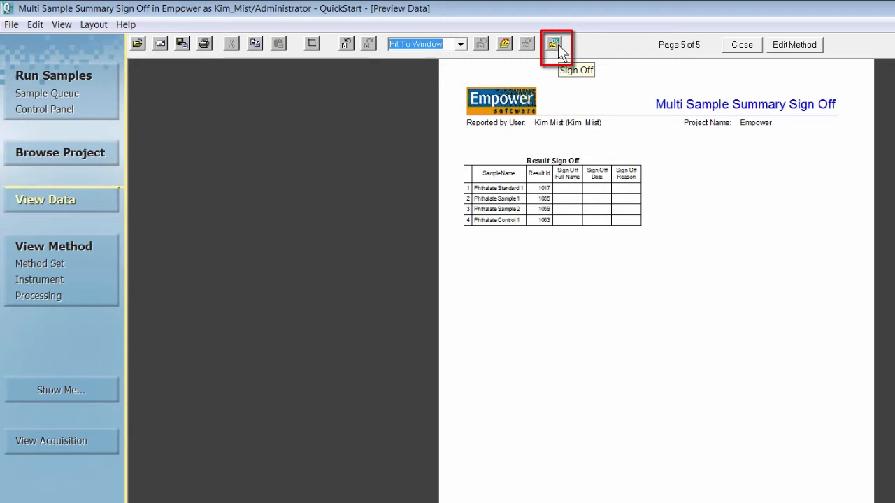
Step: Start signing off the four results and choose Authorship as the sign-off meaning
{"action": "left_click", "coordinate": [554, 43]}
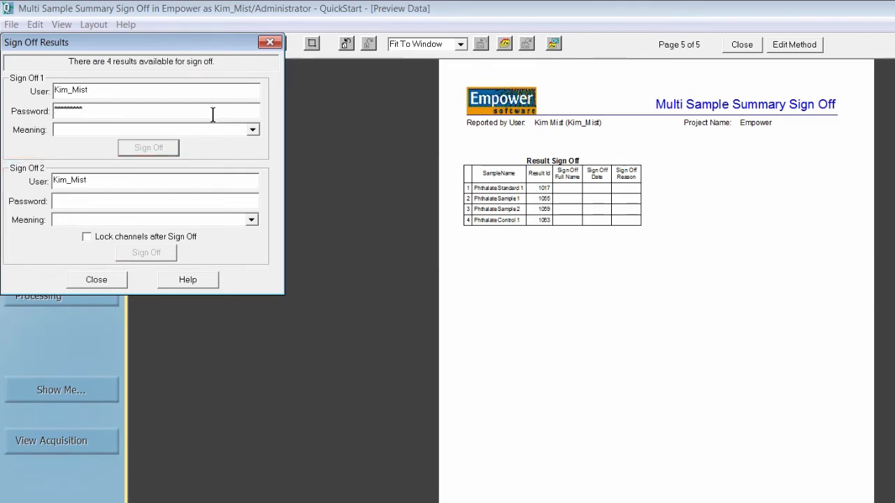
{"action": "left_click", "coordinate": [252, 129]}
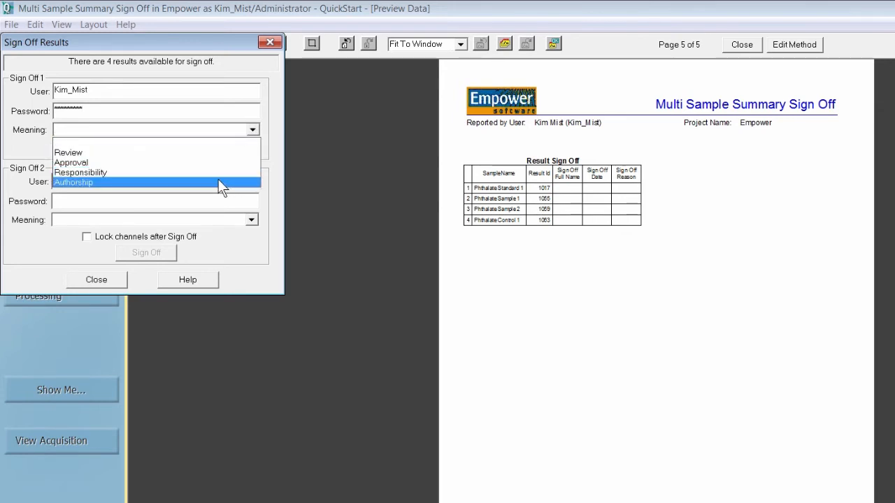
{"action": "left_click", "coordinate": [73, 182]}
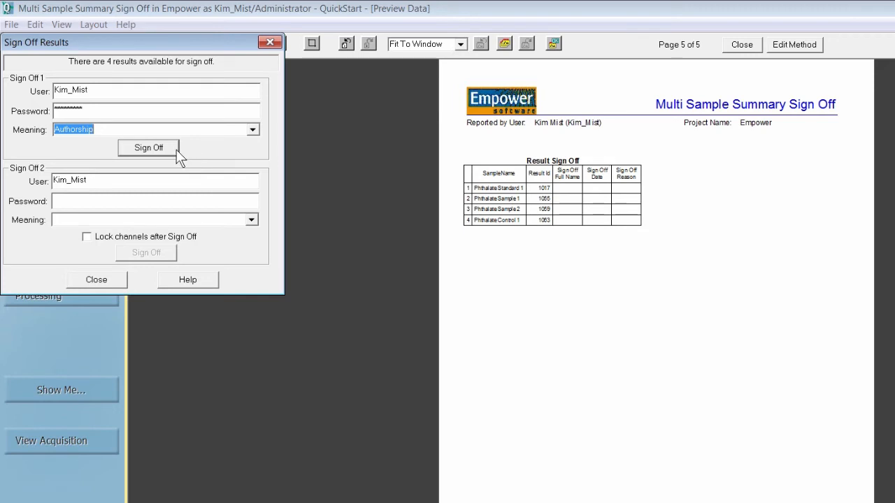
Step: Sign off the four results as Authorship, then close the Sign Off Results form
{"action": "left_click", "coordinate": [149, 149]}
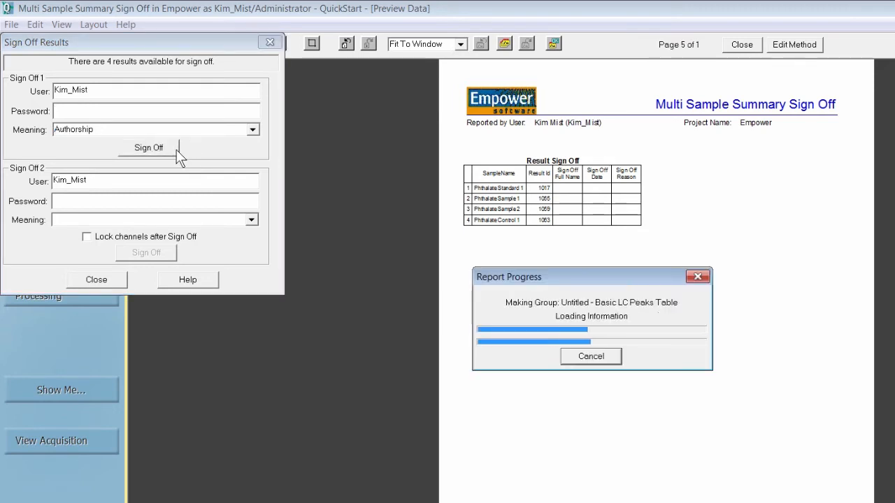
{"action": "left_click", "coordinate": [148, 148]}
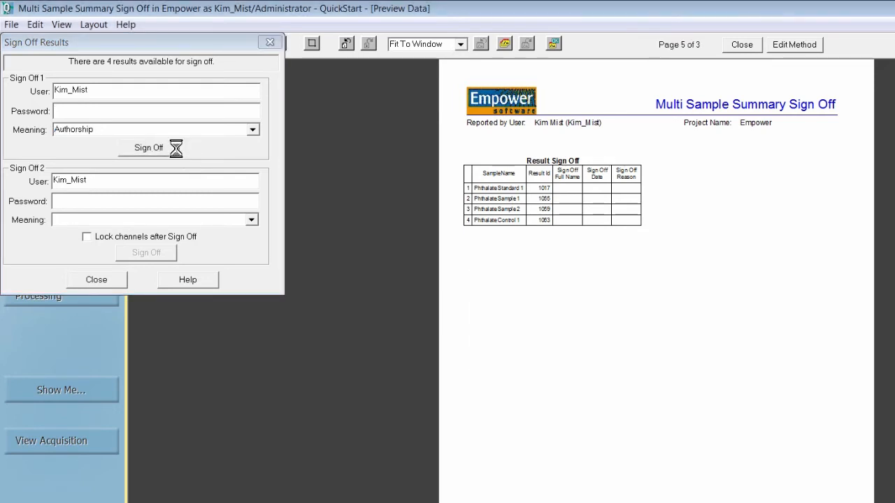
{"action": "left_click", "coordinate": [148, 148]}
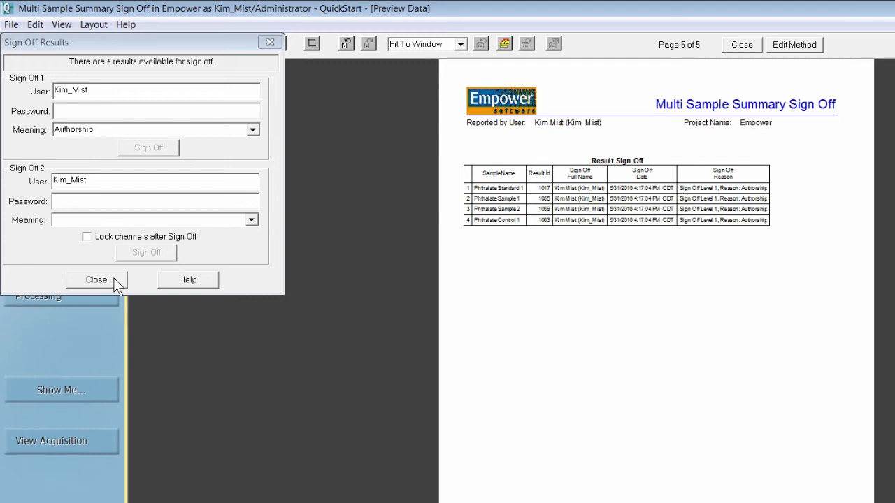
{"action": "left_click", "coordinate": [97, 280]}
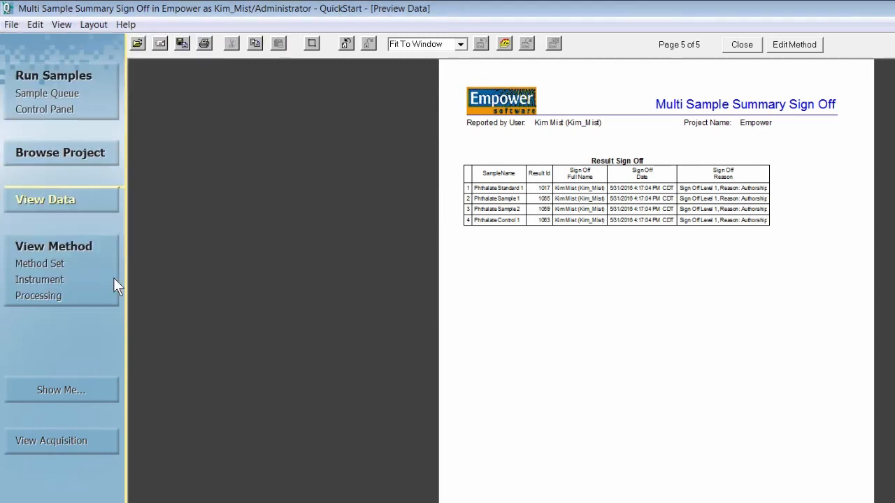
{"action": "mouse_move", "coordinate": [115, 282]}
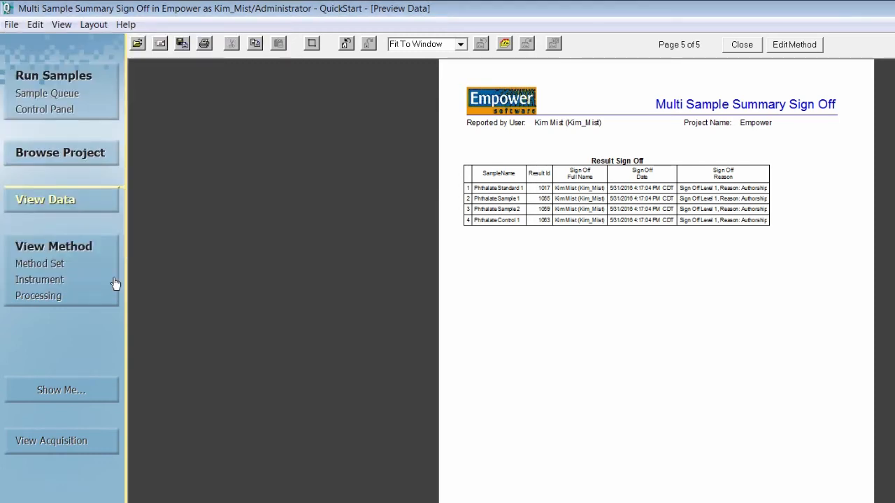